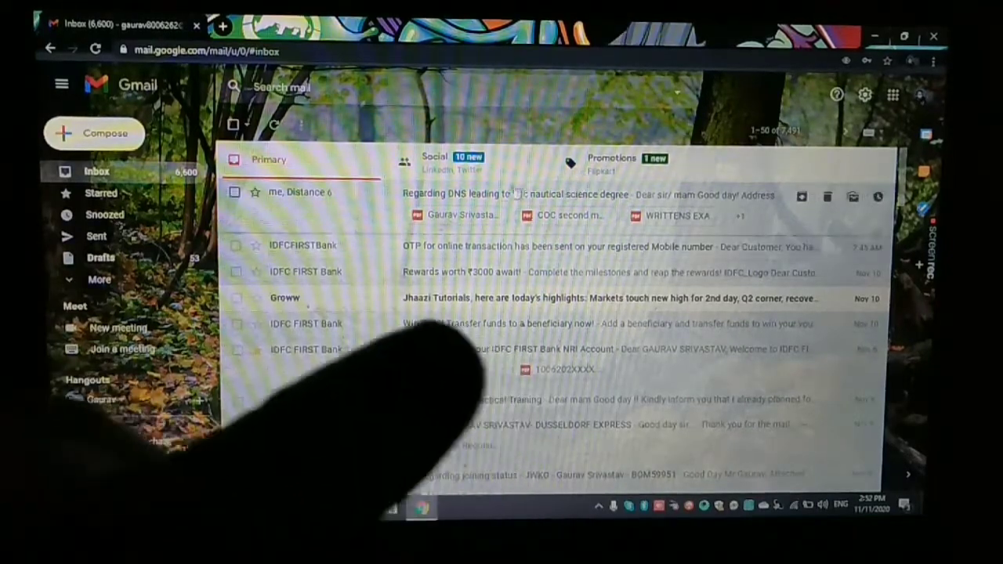
- Open the 'Regarding DNS leading to B.Sc' thread from the Inbox to view the request and attachments
left_click(580, 194)
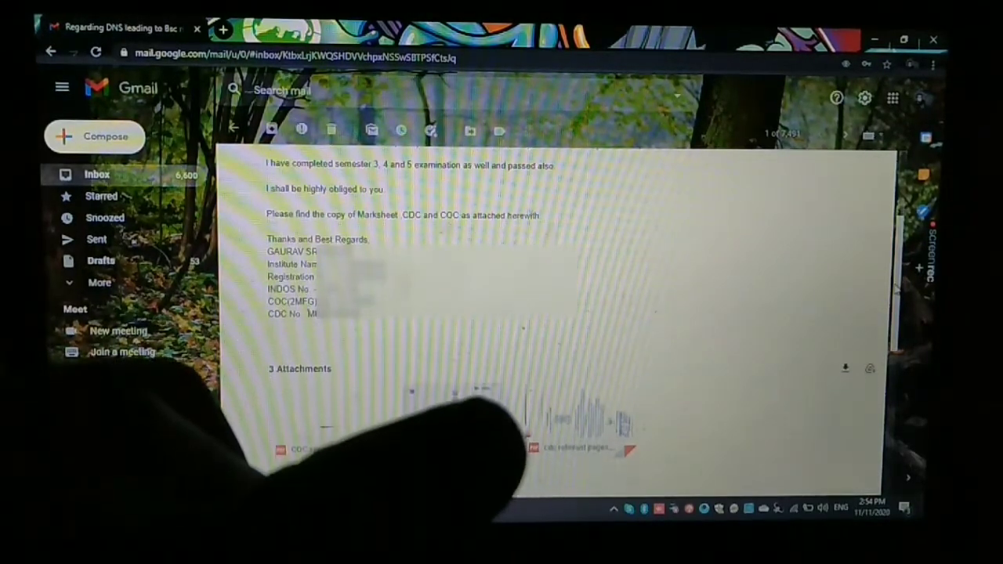
scroll("down", 3)
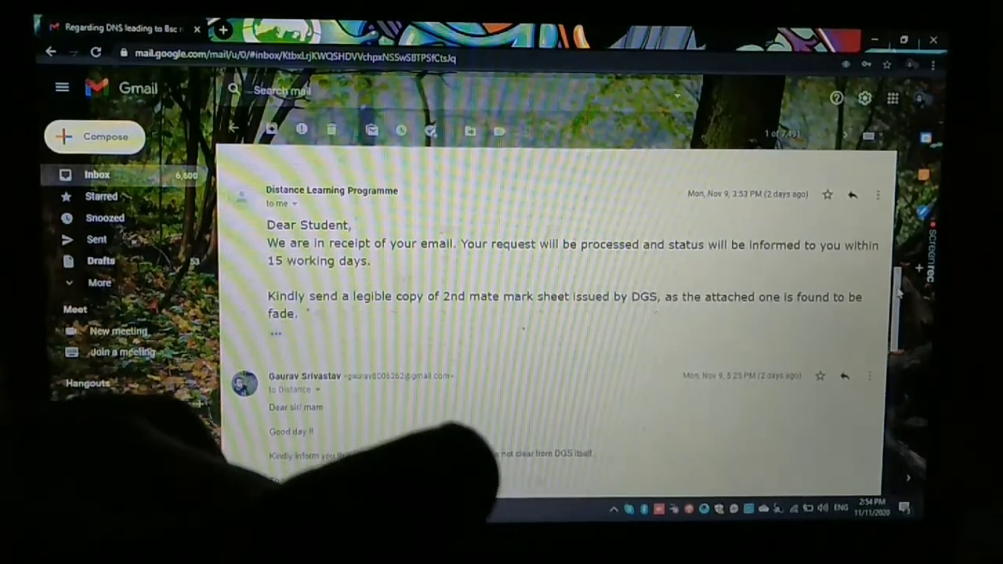
scroll("down", 3)
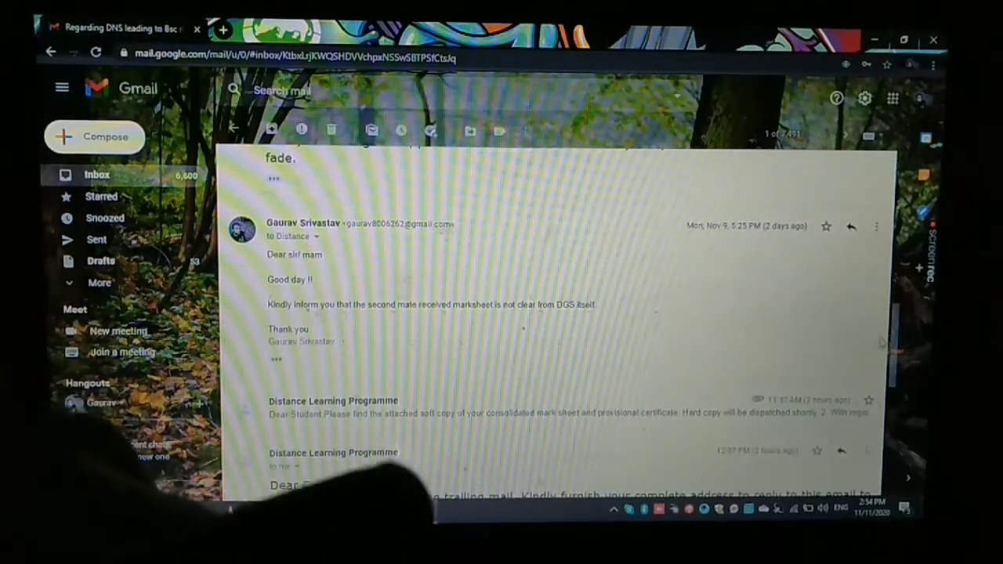
scroll("down", 3)
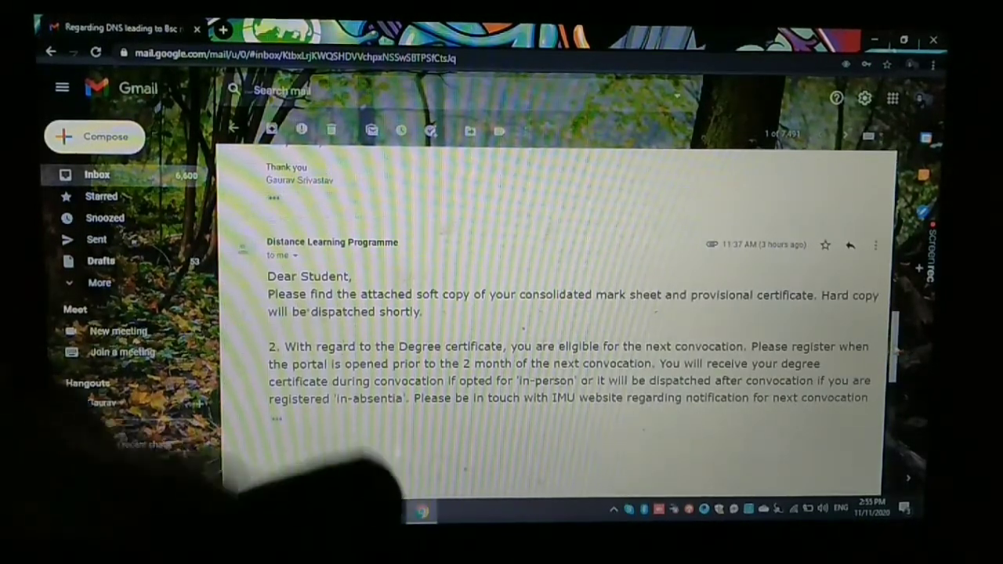
scroll("down", 3)
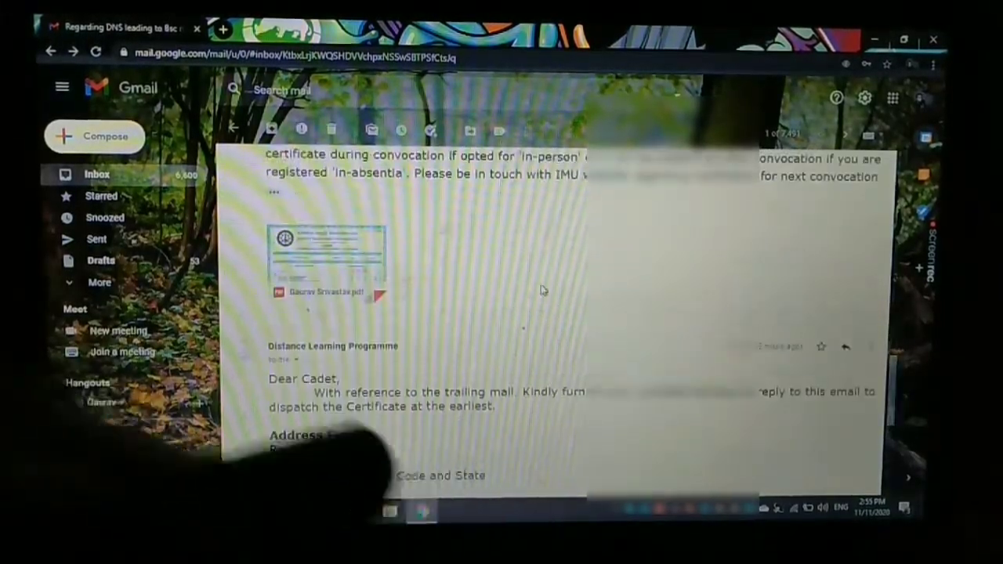
left_click(323, 259)
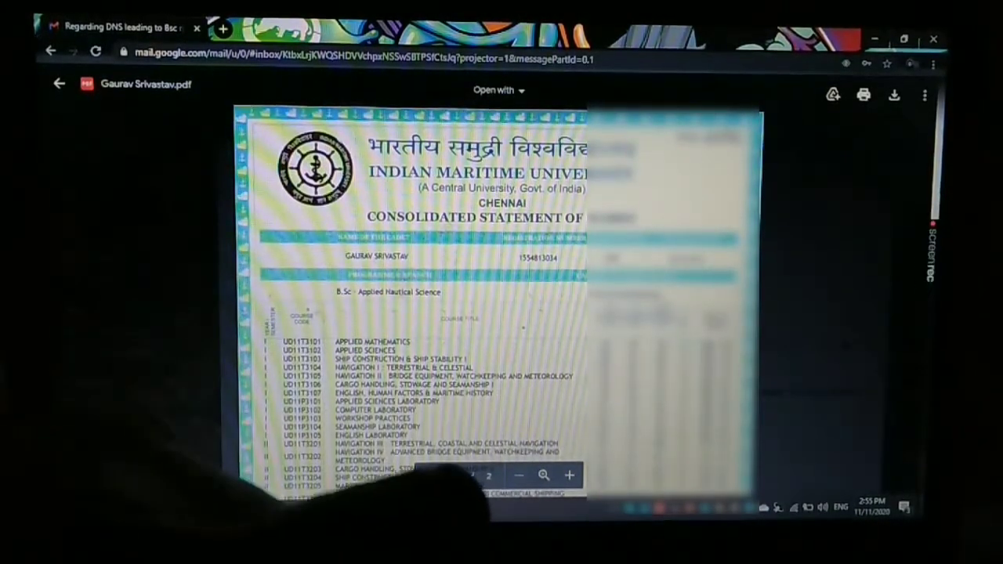
scroll("down", 3)
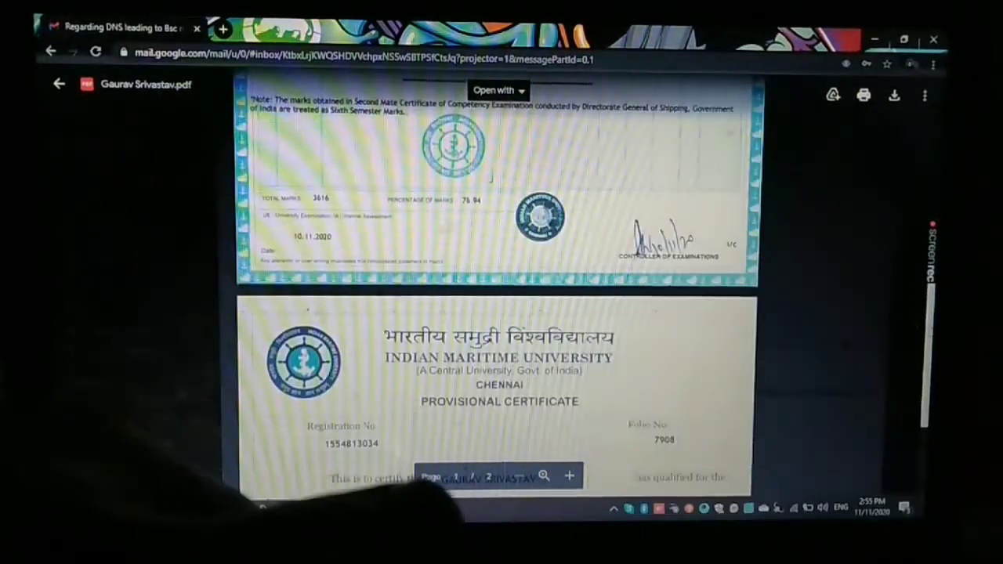
scroll("down", 3)
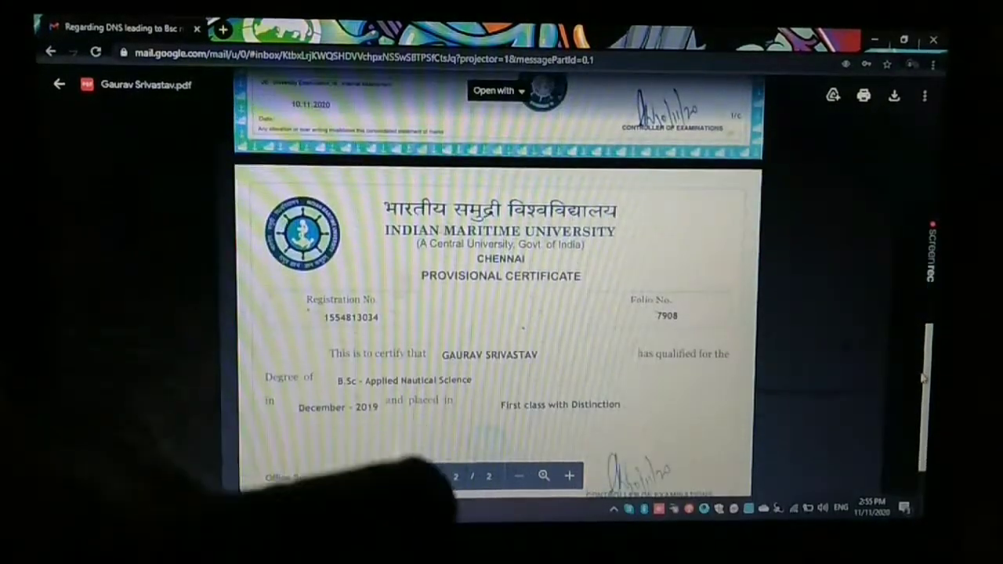
left_click(53, 85)
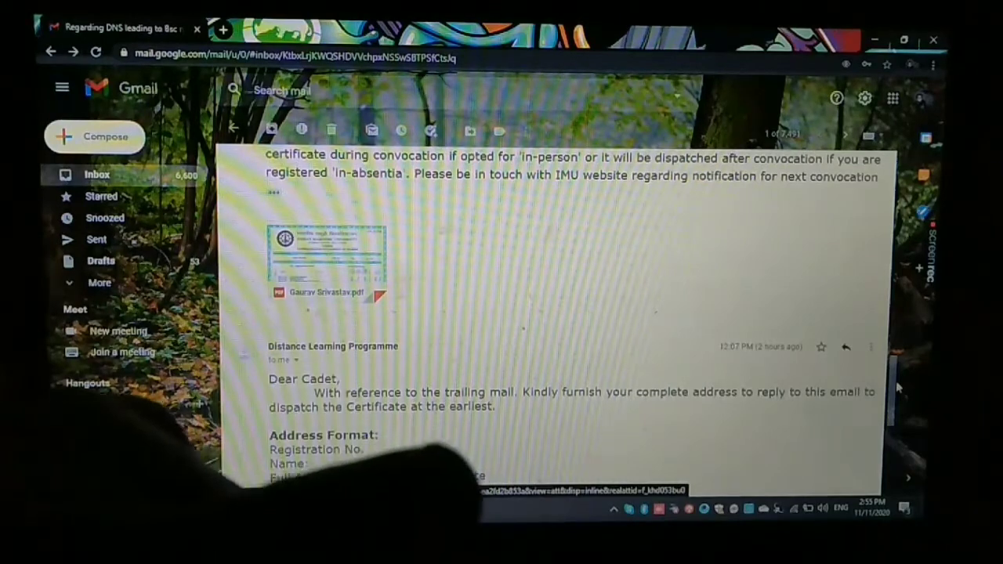
scroll("down", 3)
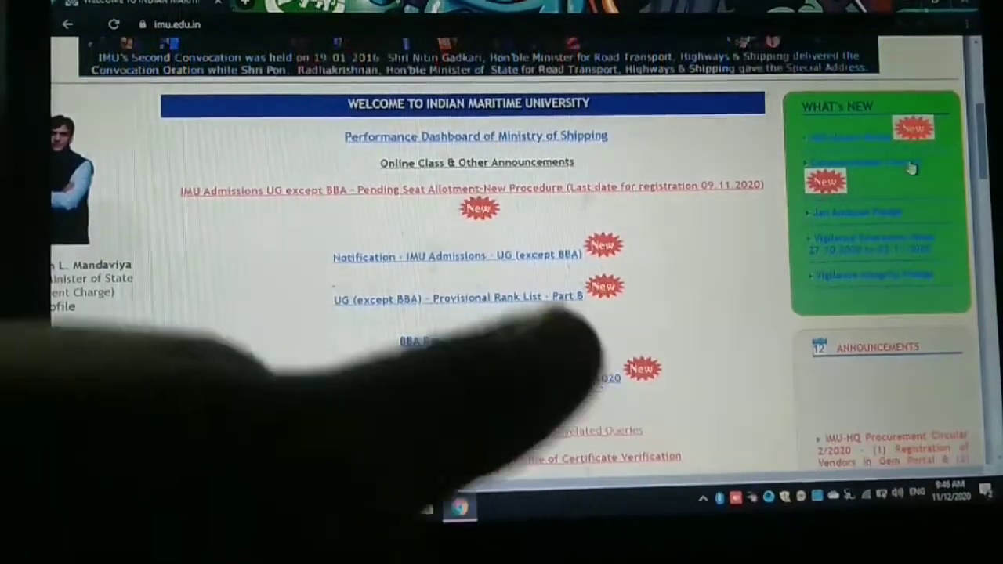
scroll("down", 3)
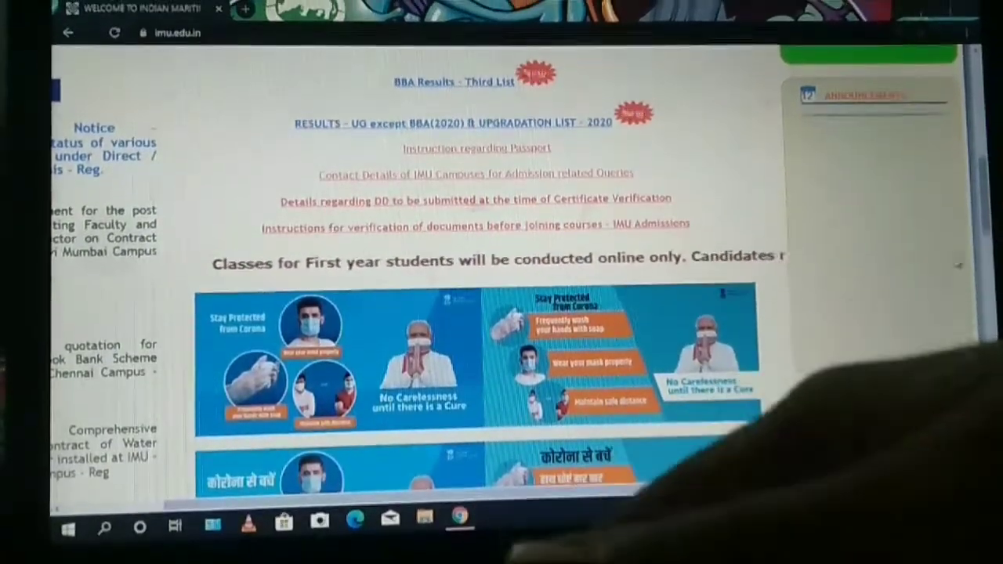
scroll("down", 3)
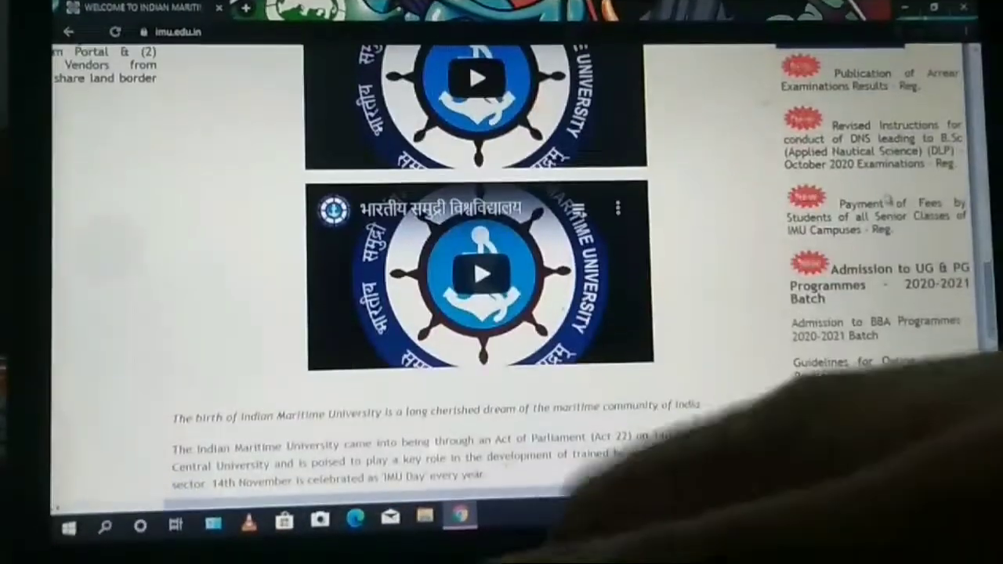